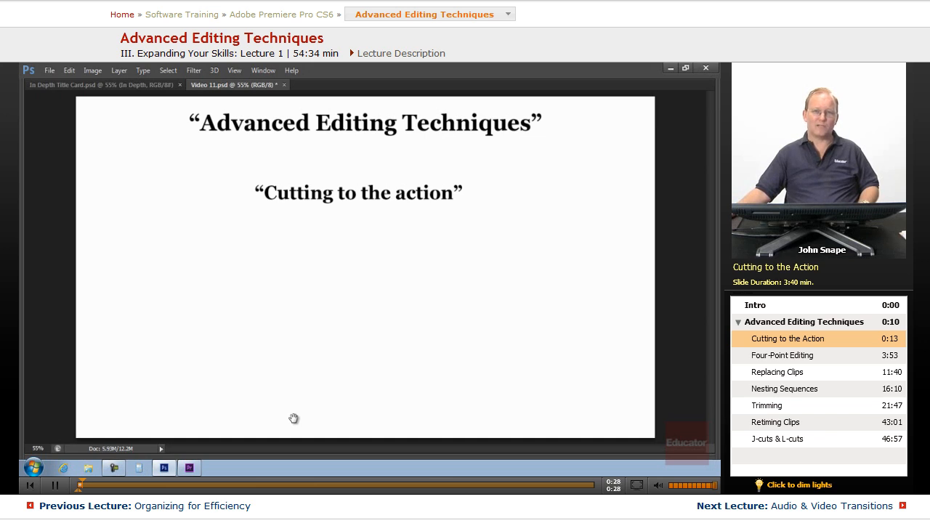
pyautogui.moveTo(381, 425)
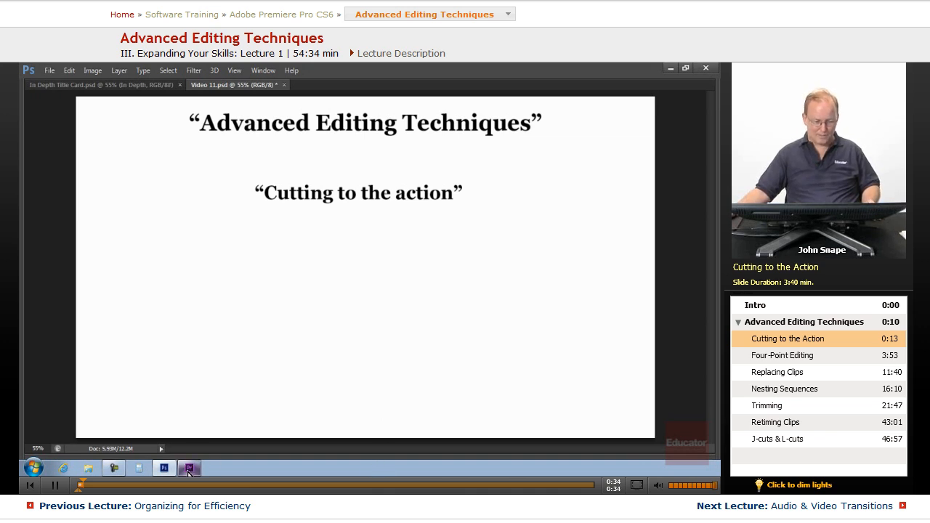
# - Switch from the Photoshop title slide to the 'Cutting to the Action' Premiere Pro project
pyautogui.click(190, 467)
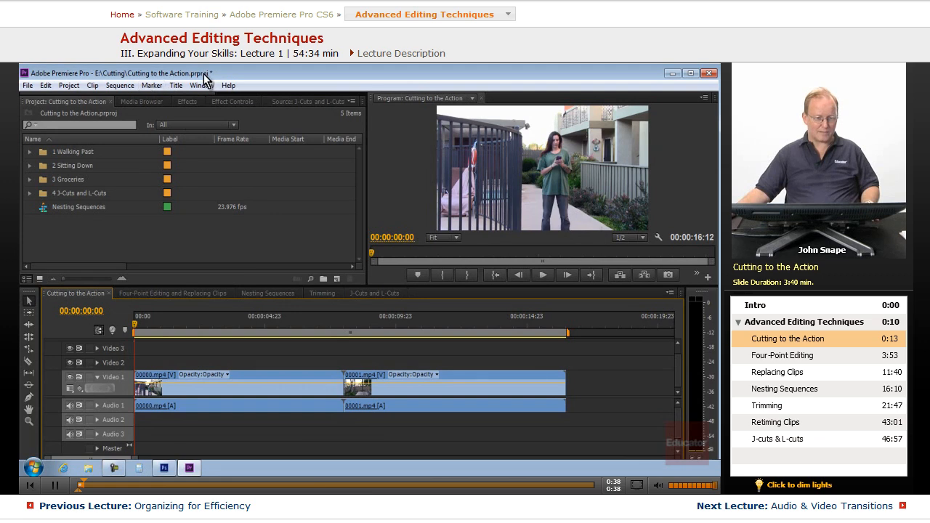
pyautogui.click(28, 85)
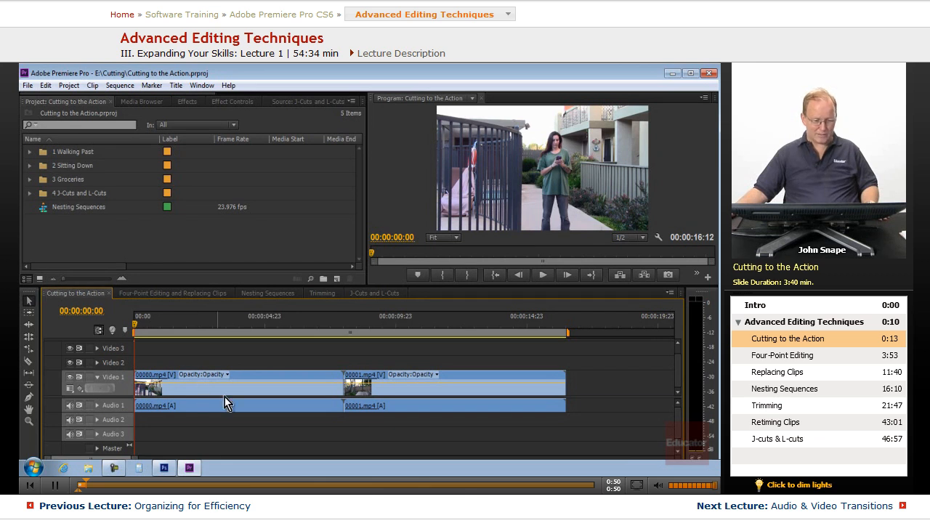
pyautogui.moveTo(427, 391)
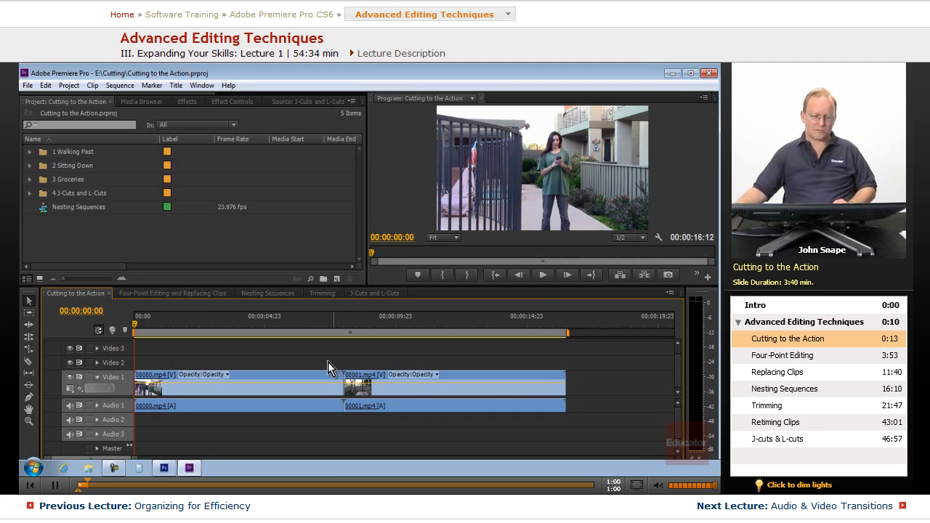
pyautogui.click(349, 326)
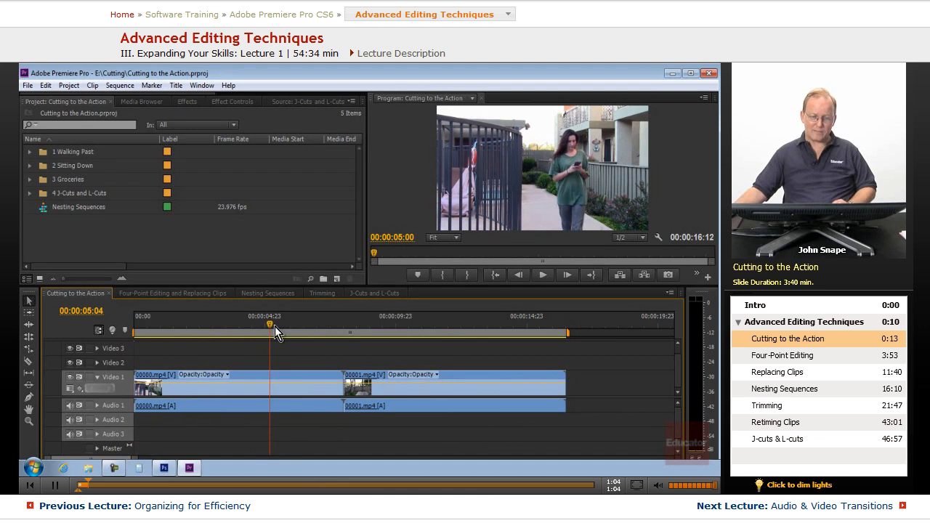
pyautogui.moveTo(271, 323); pyautogui.dragTo(203, 323)
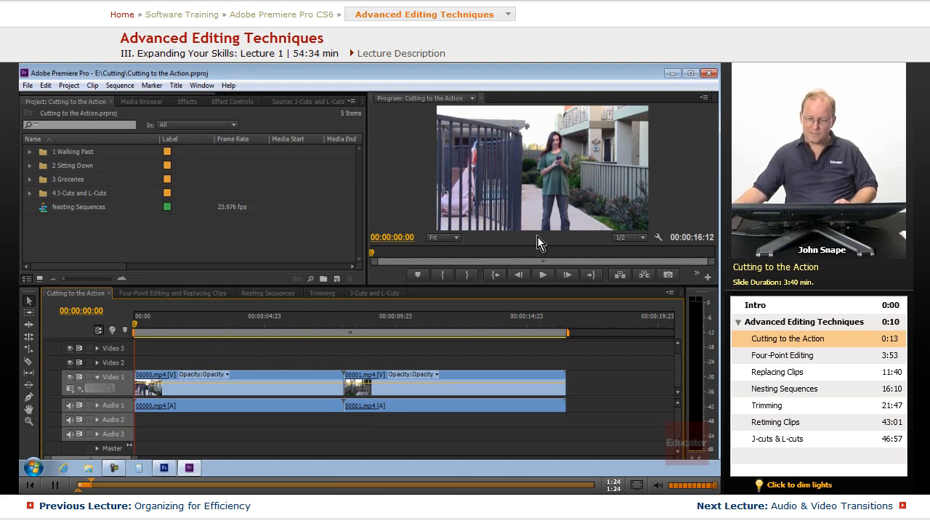
pyautogui.click(542, 274)
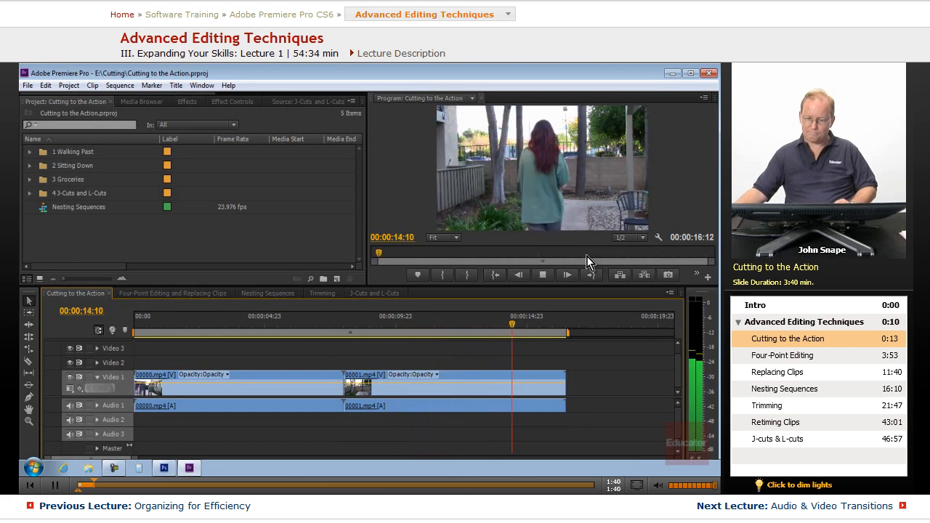
pyautogui.click(542, 275)
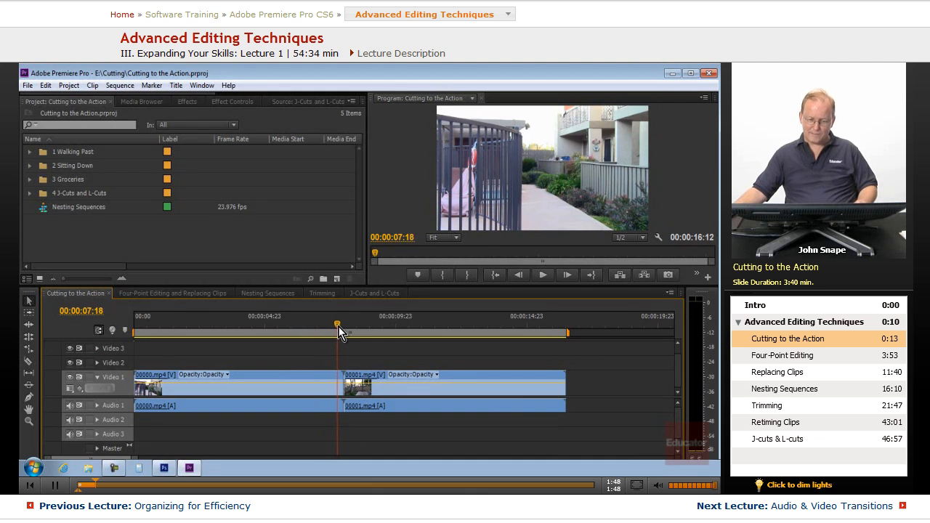
pyautogui.moveTo(338, 323); pyautogui.dragTo(392, 323)
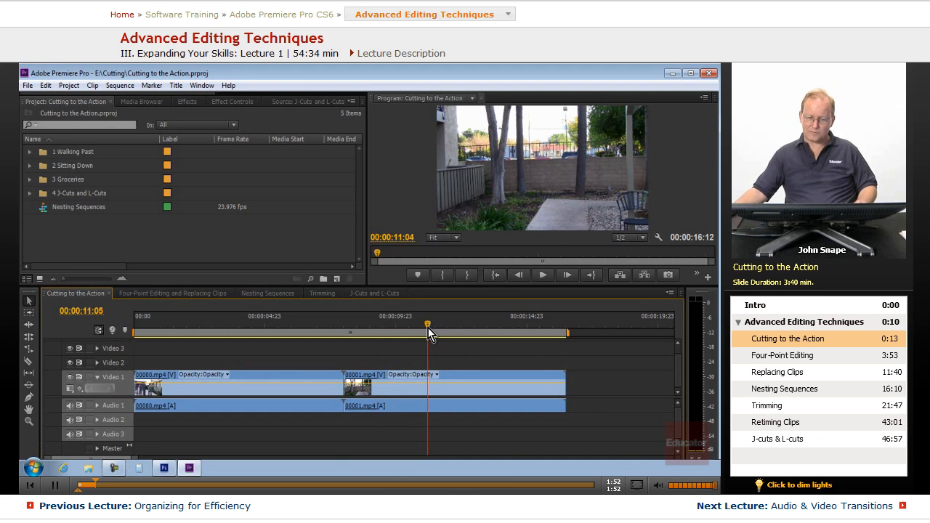
pyautogui.moveTo(430, 323); pyautogui.dragTo(452, 323)
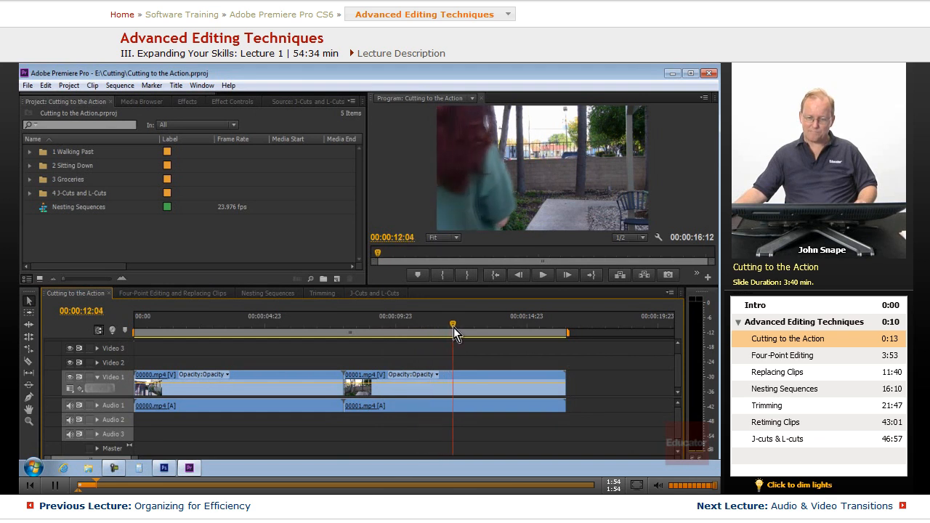
pyautogui.moveTo(453, 324); pyautogui.dragTo(343, 324)
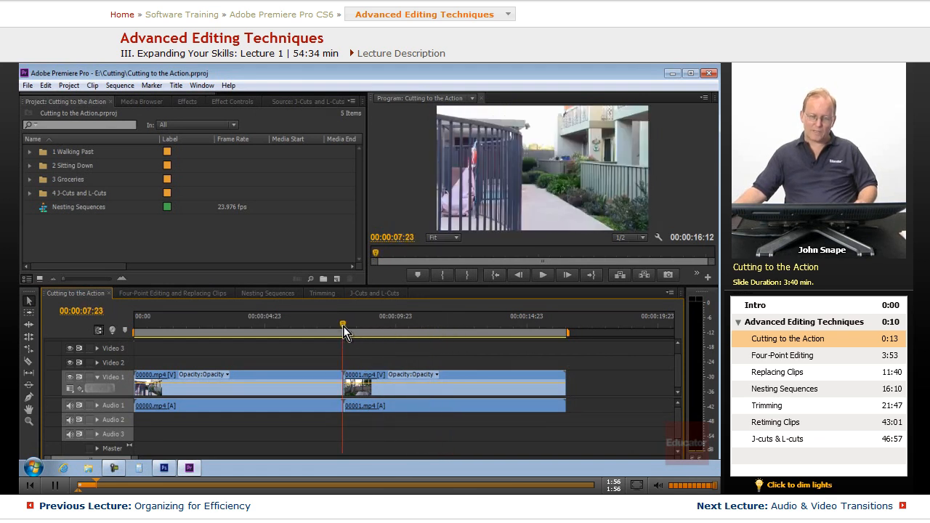
# - Shorten the first walking clip's end and scrub across the tightened cut
pyautogui.moveTo(342, 324); pyautogui.dragTo(305, 324)
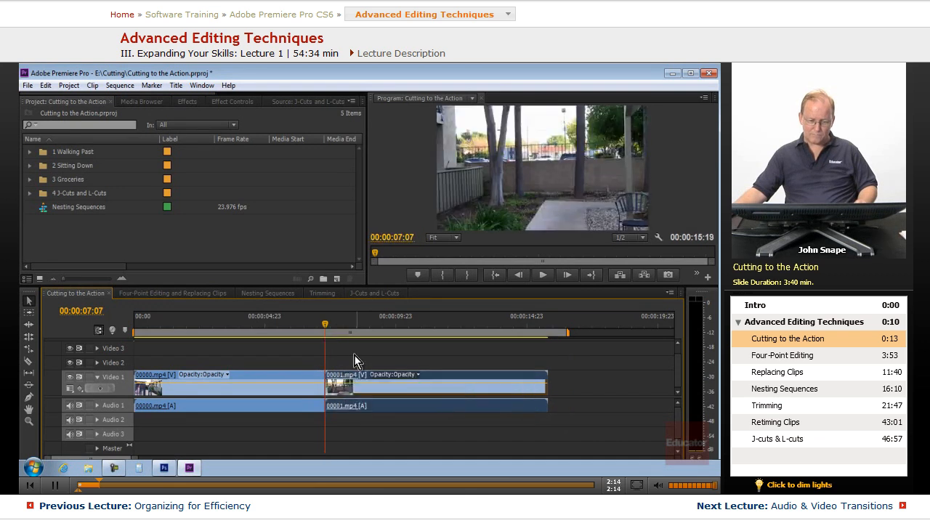
pyautogui.click(331, 327)
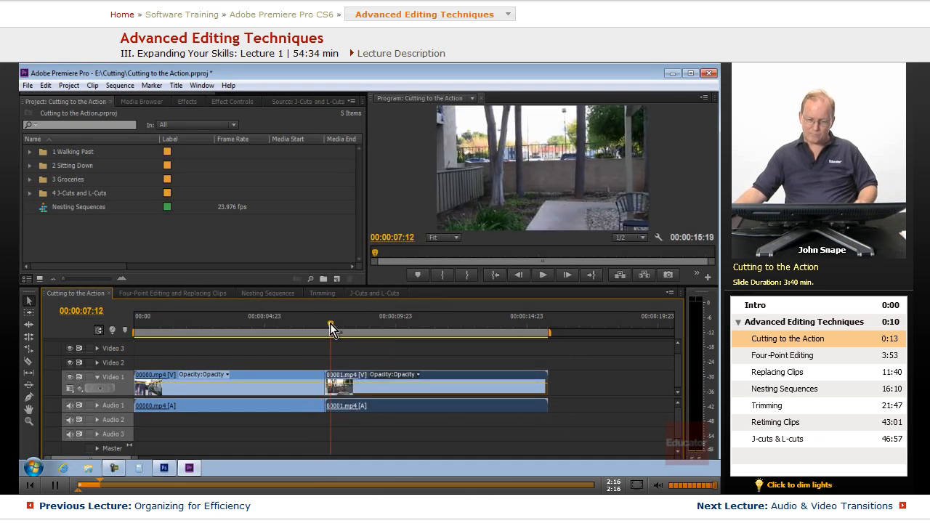
pyautogui.moveTo(331, 328); pyautogui.dragTo(352, 329)
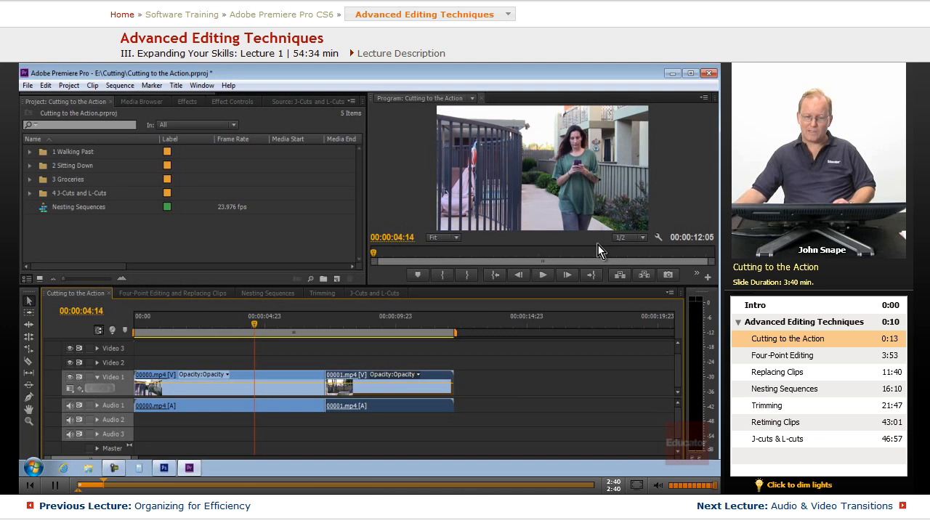
pyautogui.moveTo(561, 363)
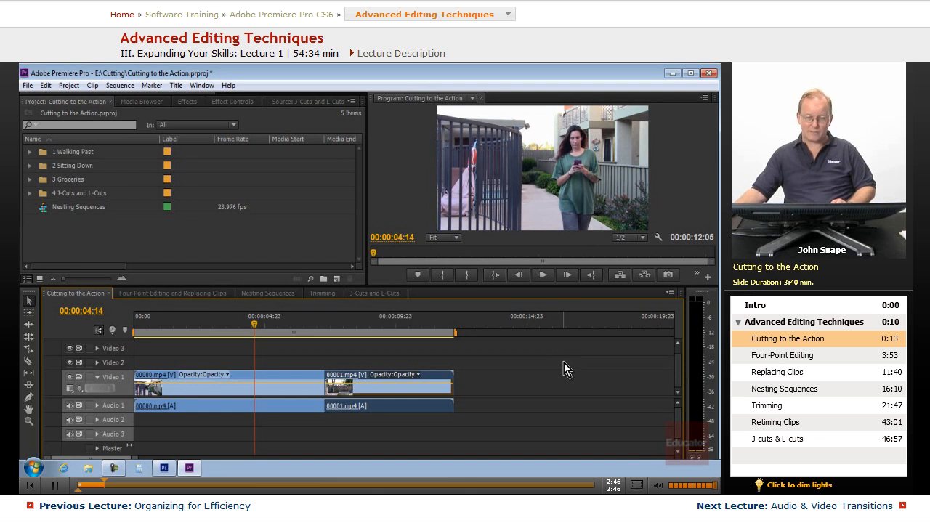
pyautogui.click(542, 275)
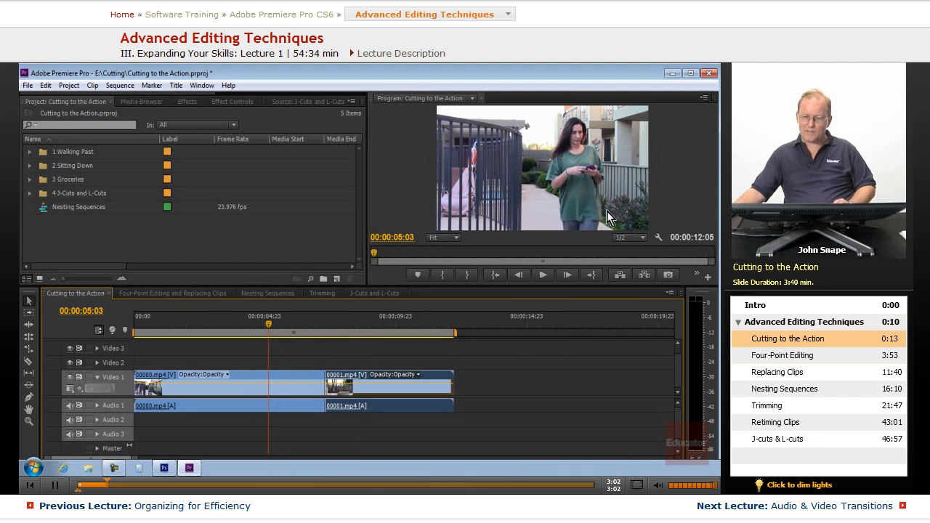
pyautogui.moveTo(632, 297)
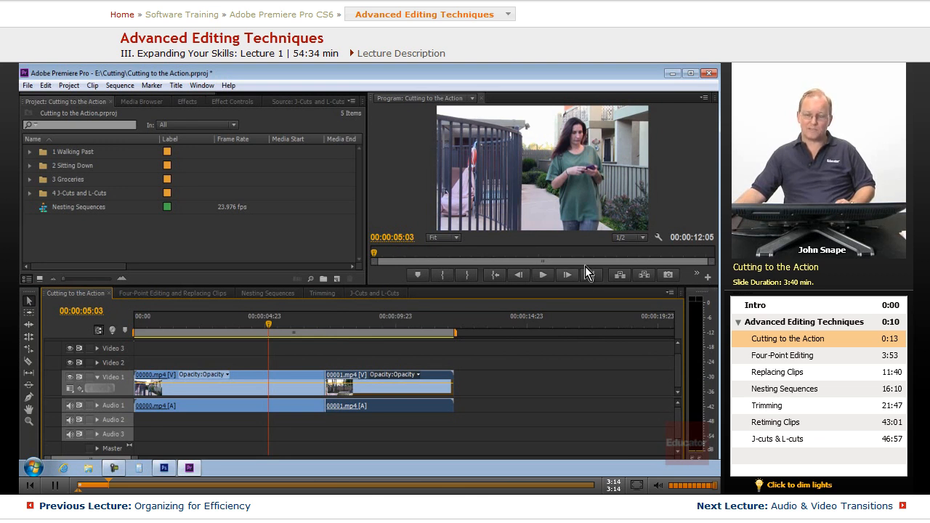
pyautogui.moveTo(622, 249)
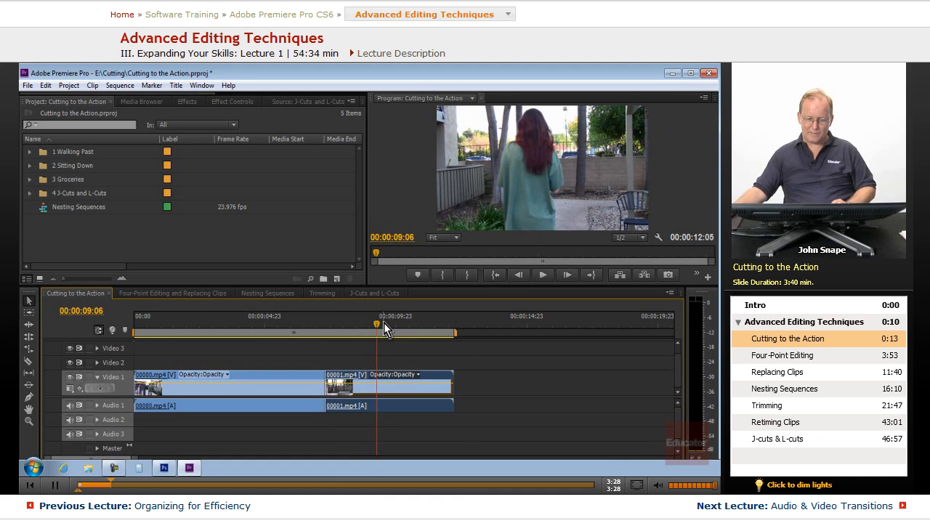
pyautogui.moveTo(377, 324); pyautogui.dragTo(320, 323)
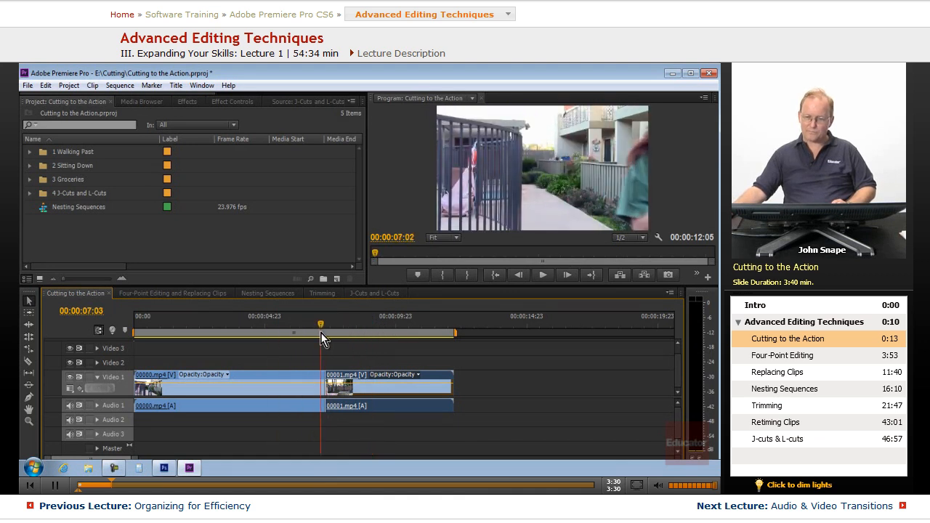
pyautogui.moveTo(321, 323); pyautogui.dragTo(281, 323)
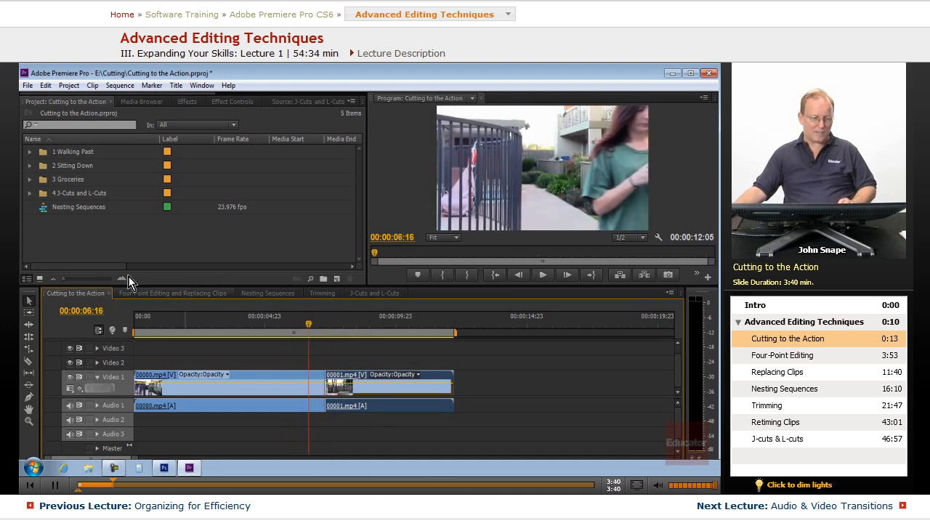
pyautogui.moveTo(160, 298)
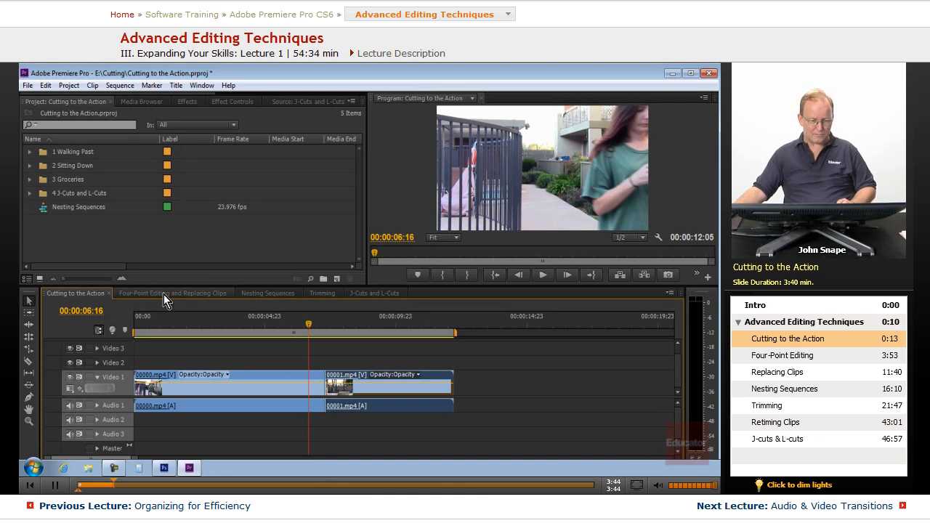
# - Show the Four-point editing topic in Photoshop, then return to the Premiere Pro project
pyautogui.click(172, 293)
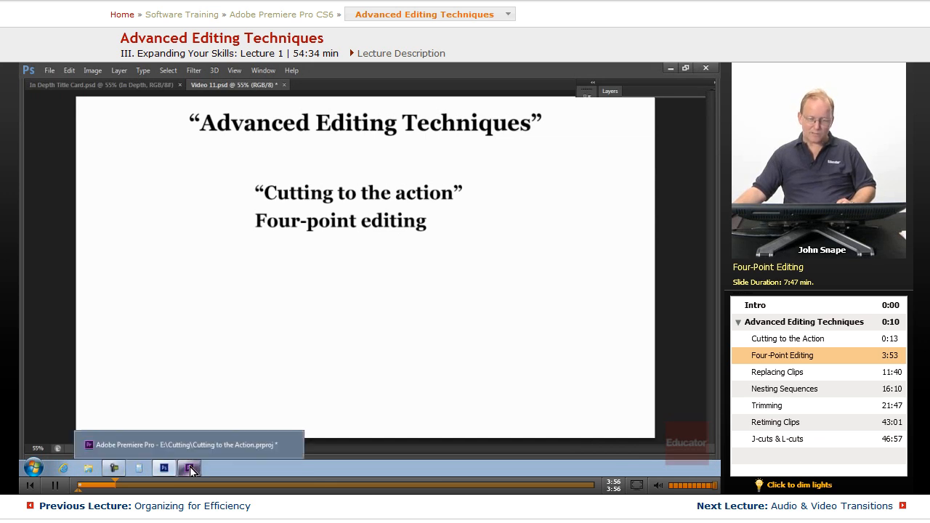
pyautogui.click(190, 467)
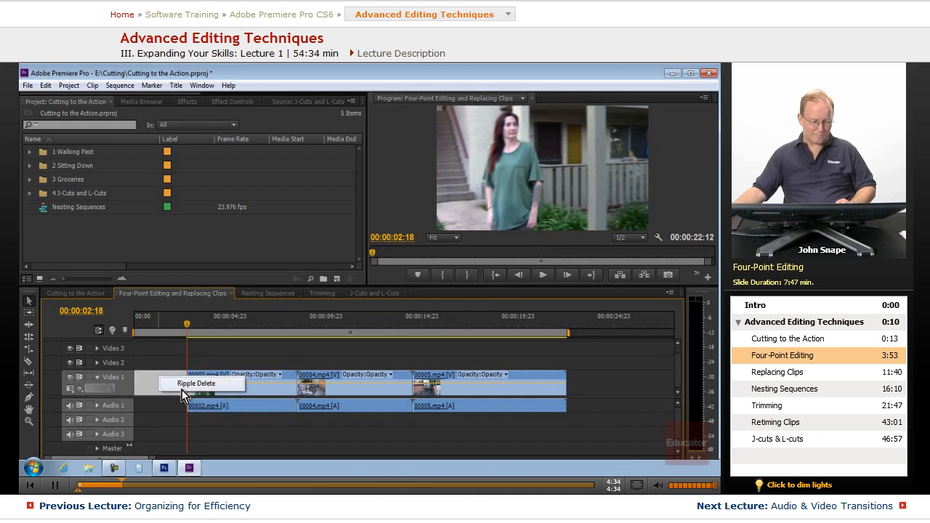
# - Ripple-delete the gap before the first clip and the gap between the first two clips
pyautogui.click(195, 383)
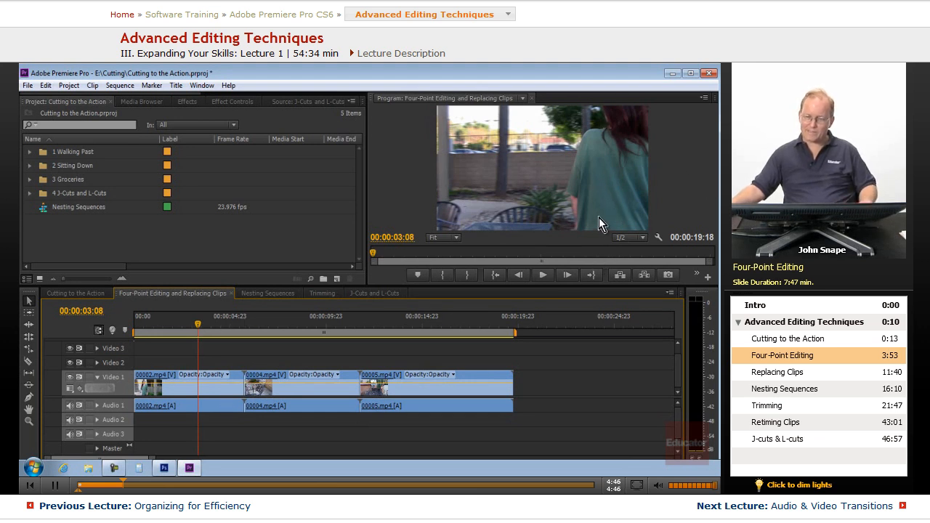
pyautogui.moveTo(624, 193)
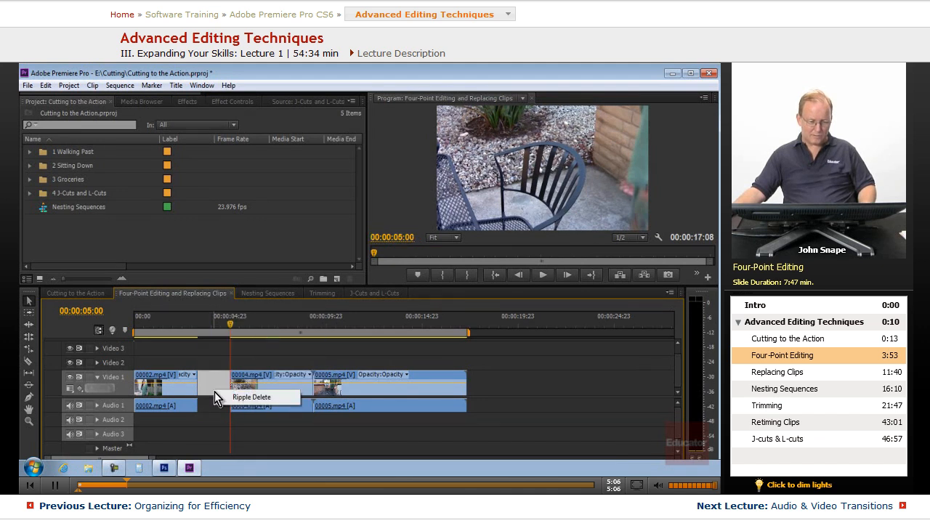
pyautogui.click(207, 398)
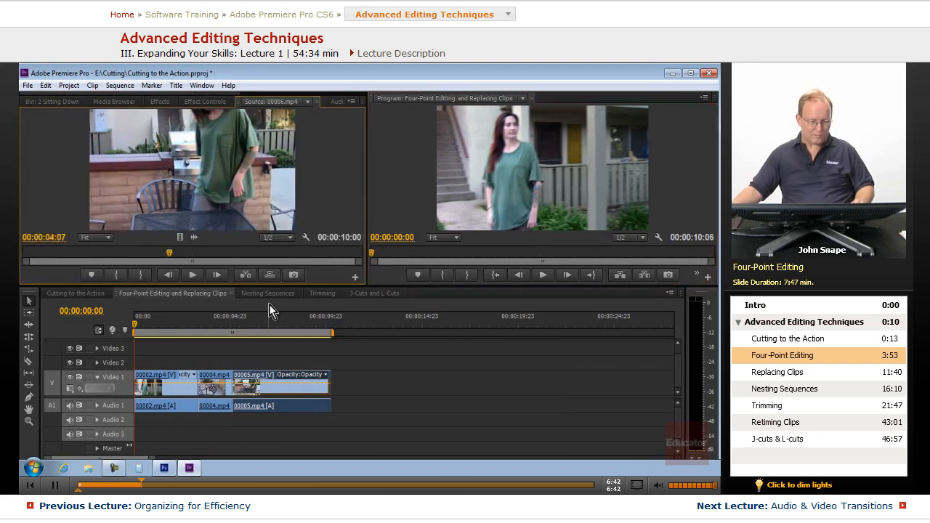
# - Bring focus to the sequence timeline with the playhead at 5:03
pyautogui.click(232, 323)
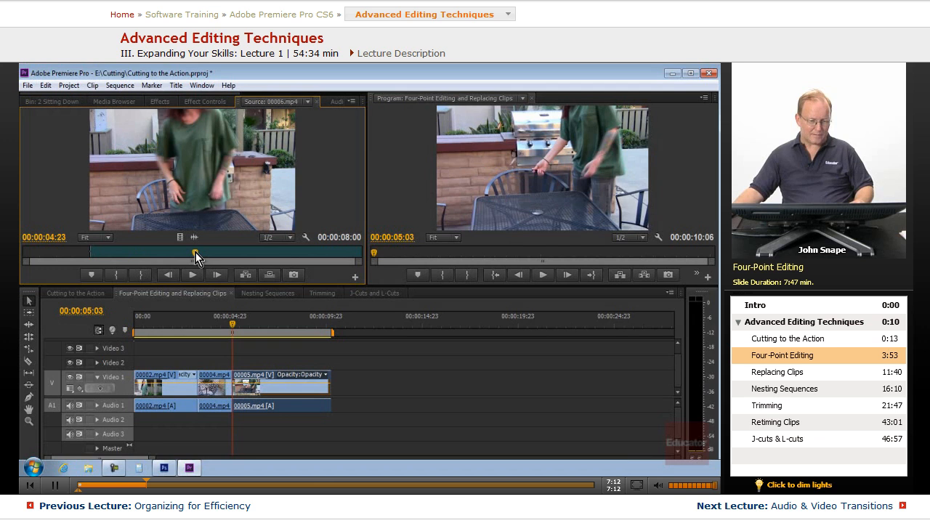
# - Scrub sit-down clip 00006 in the Source Monitor to pick its start point
pyautogui.moveTo(200, 254); pyautogui.dragTo(339, 254)
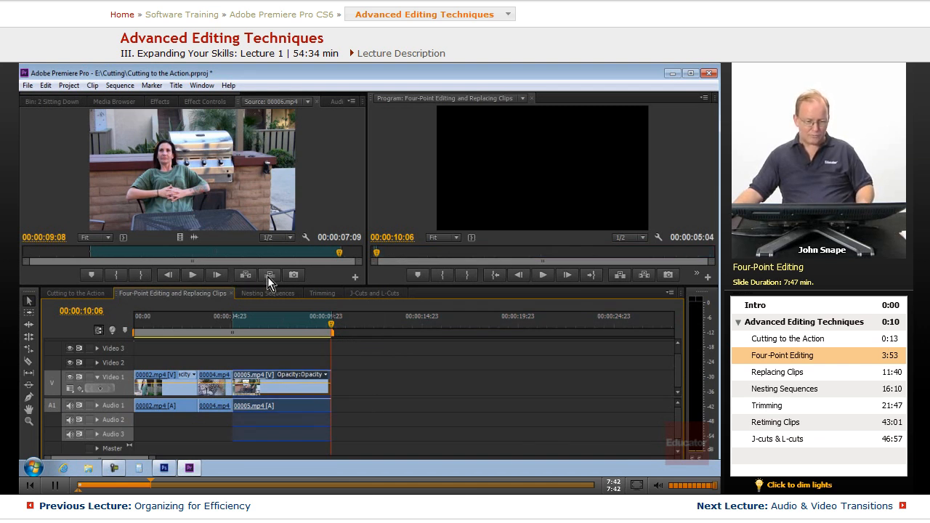
pyautogui.moveTo(270, 275)
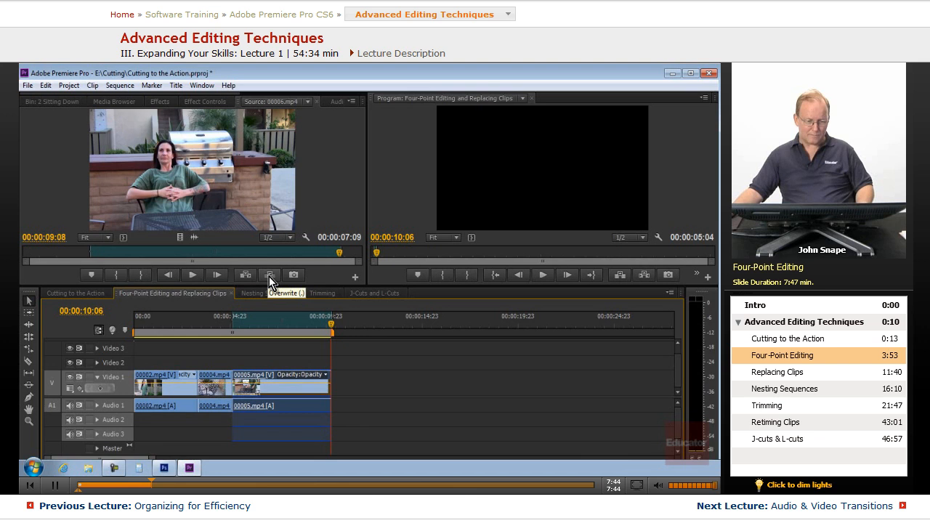
pyautogui.click(270, 275)
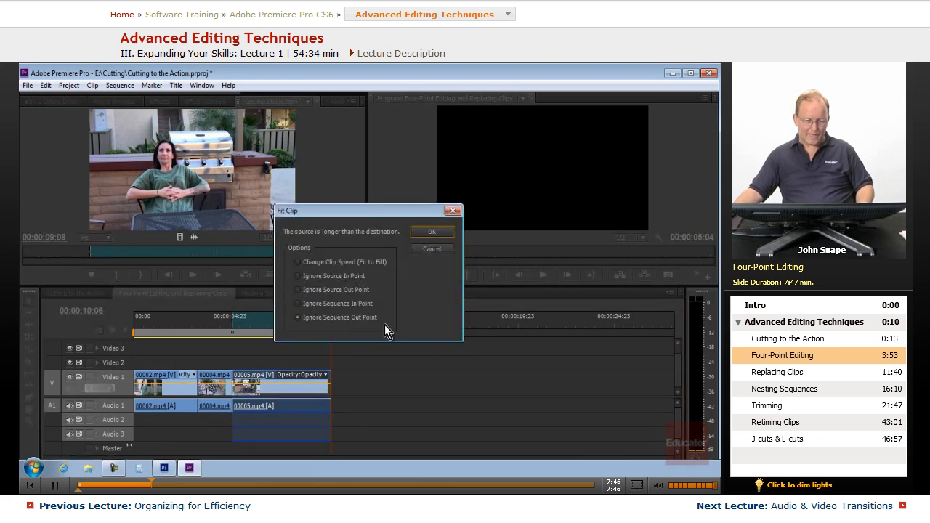
pyautogui.moveTo(200, 229)
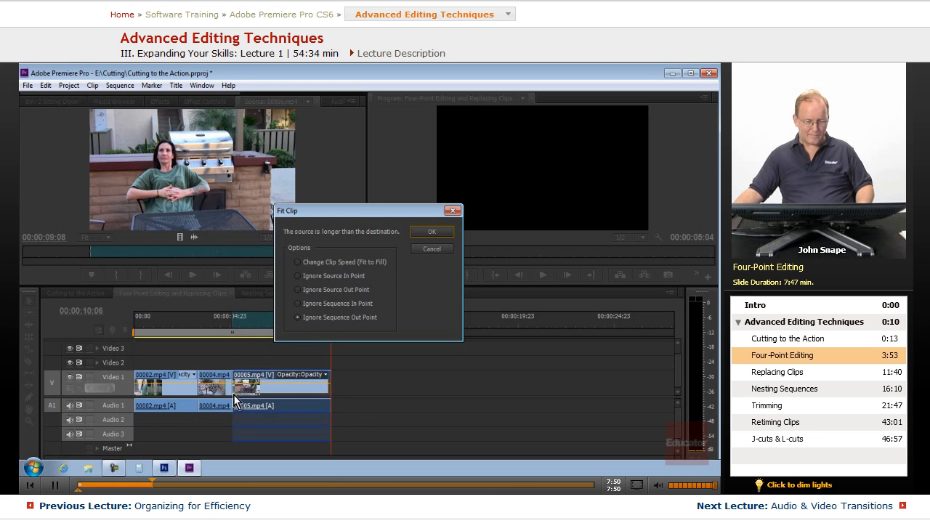
pyautogui.moveTo(384, 411)
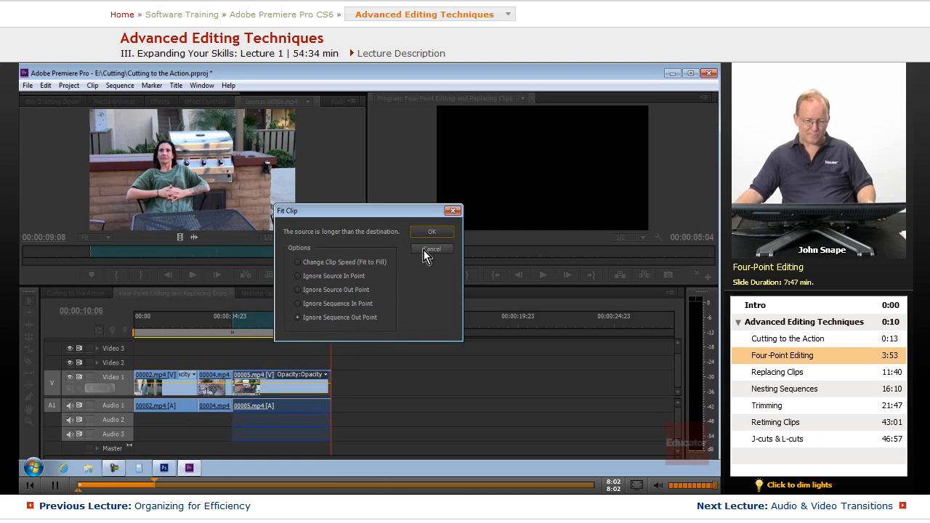
pyautogui.click(430, 248)
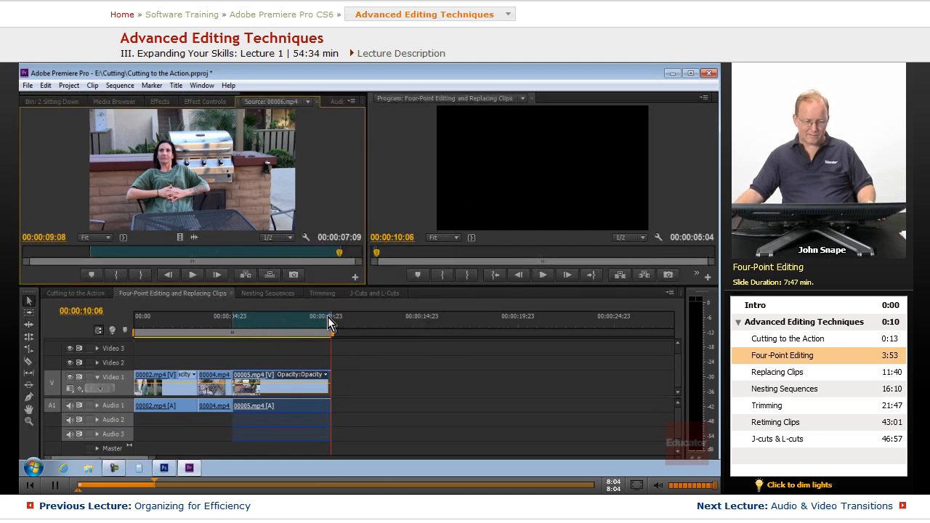
pyautogui.rightClick(330, 323)
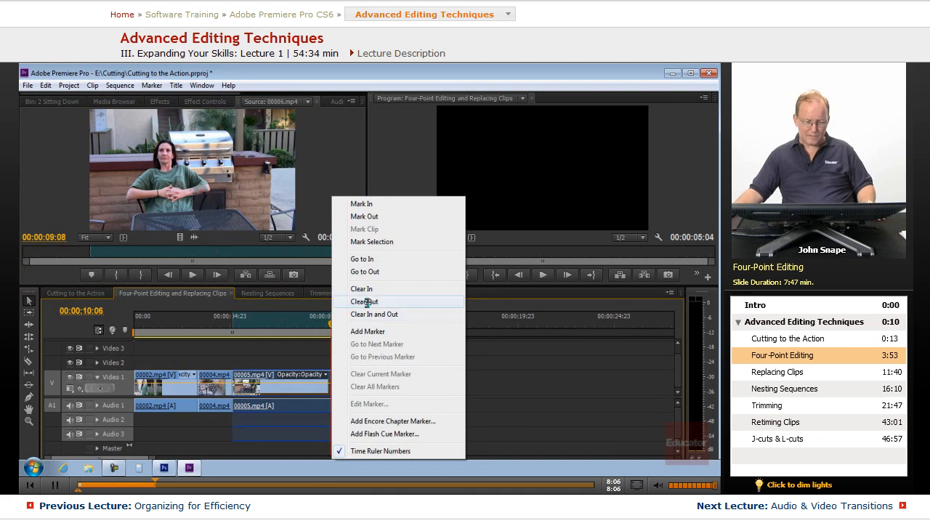
pyautogui.click(364, 301)
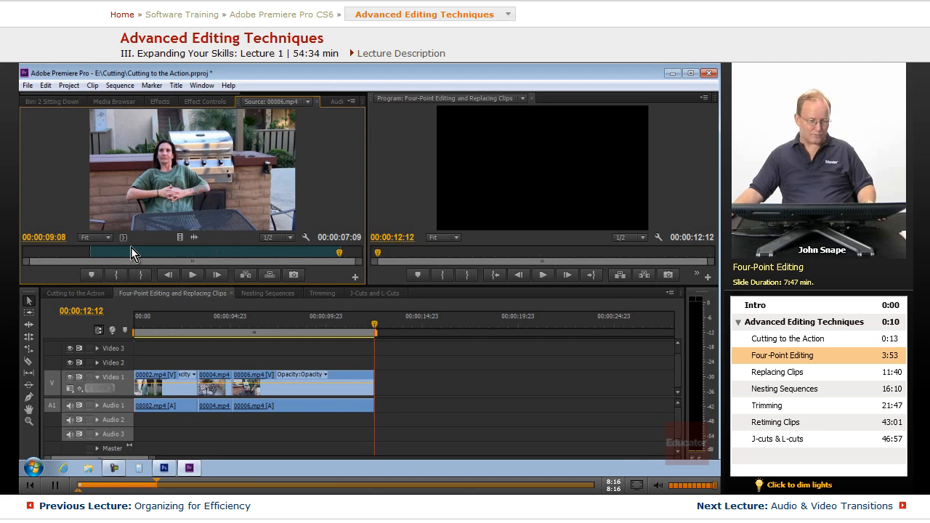
pyautogui.moveTo(231, 336)
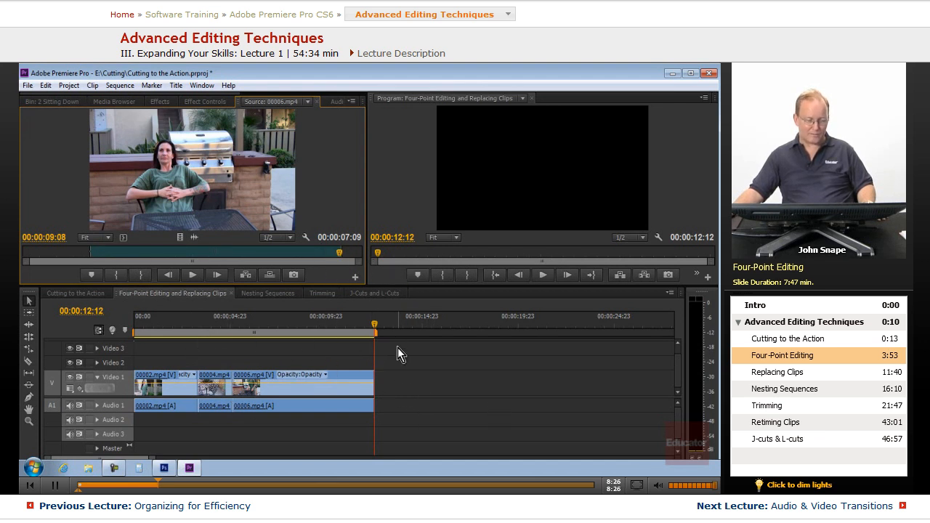
pyautogui.moveTo(304, 337)
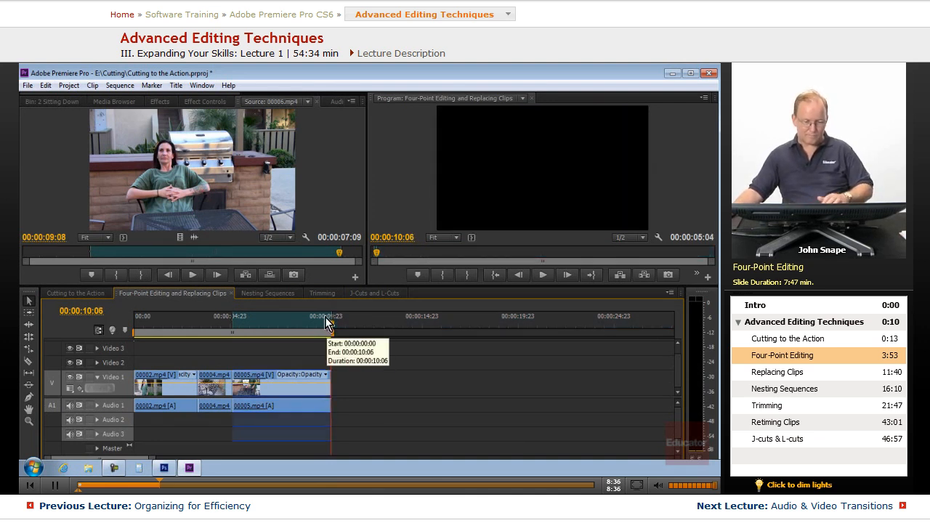
pyautogui.moveTo(269, 275)
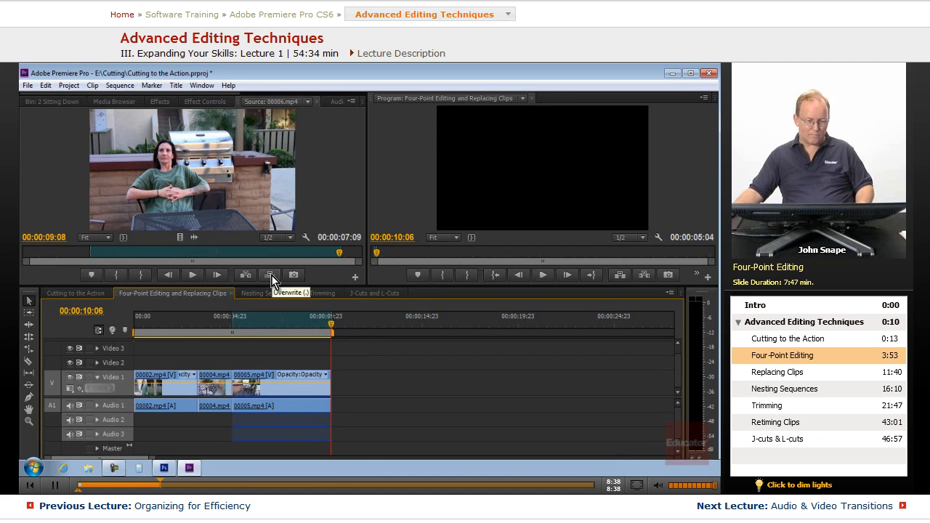
pyautogui.click(270, 274)
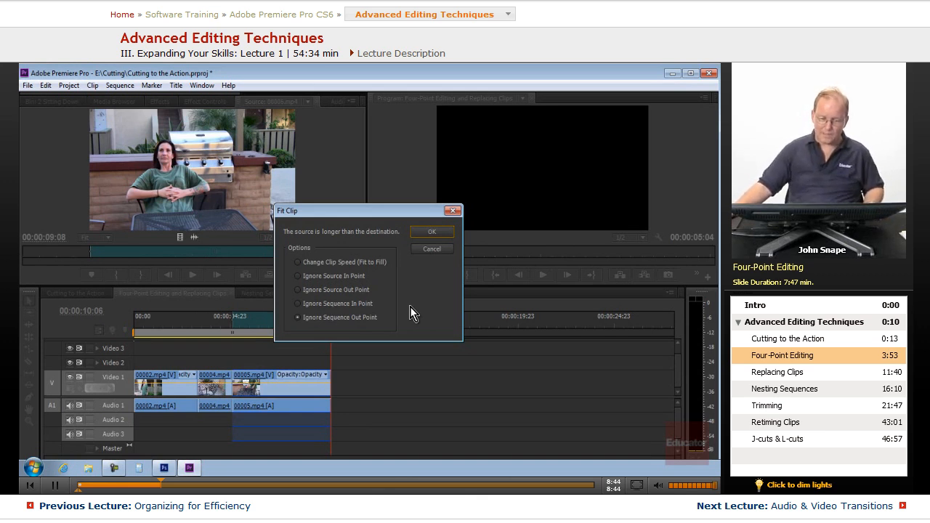
pyautogui.moveTo(330, 285)
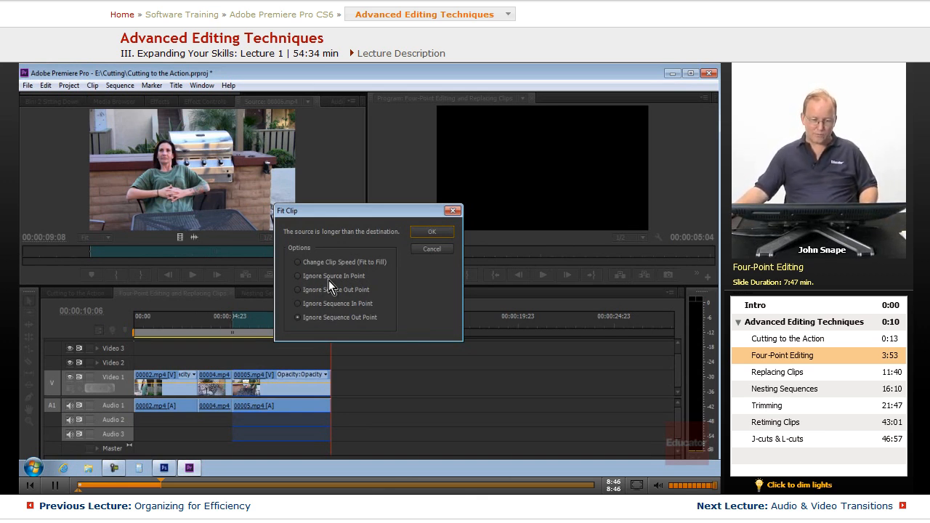
pyautogui.moveTo(354, 299)
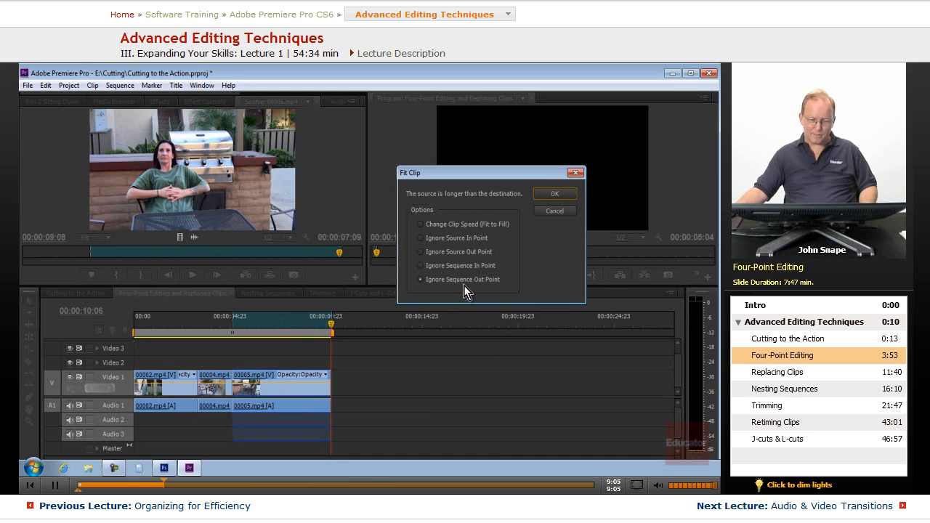
pyautogui.moveTo(255, 340)
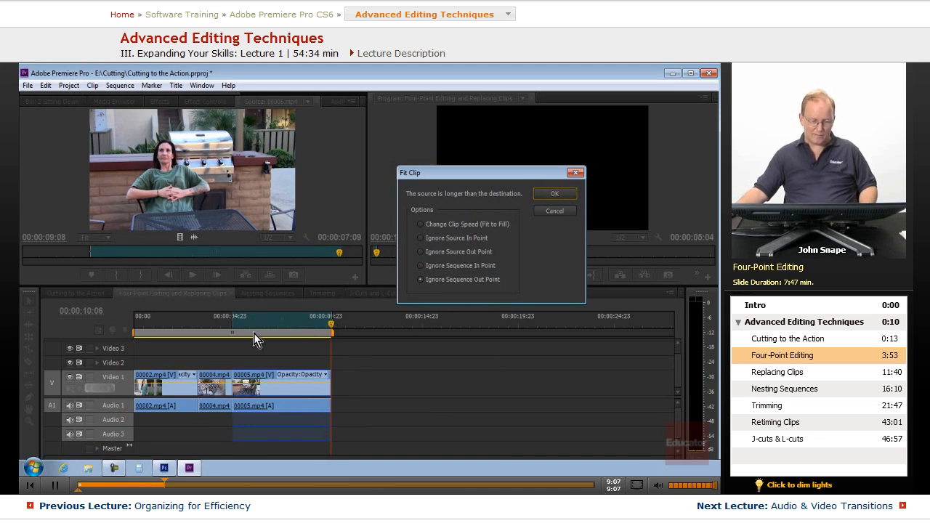
pyautogui.moveTo(82, 264)
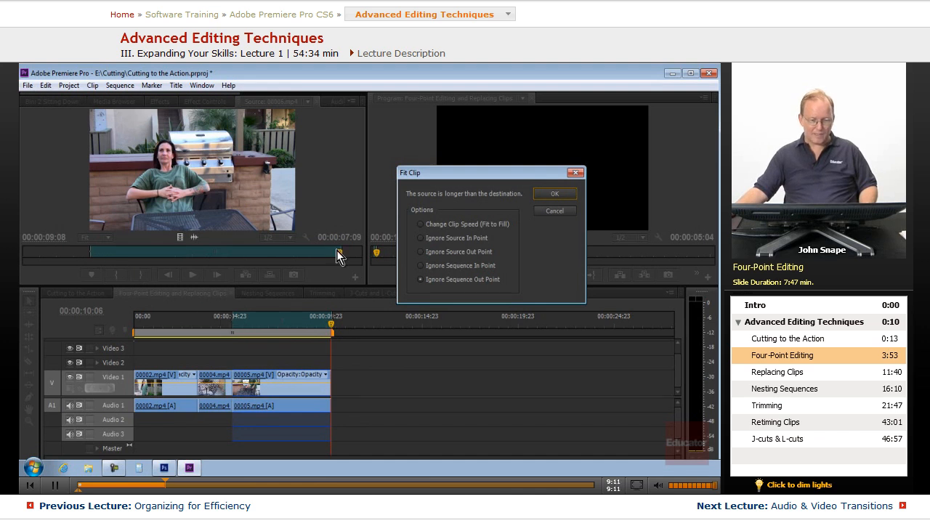
pyautogui.moveTo(365, 330)
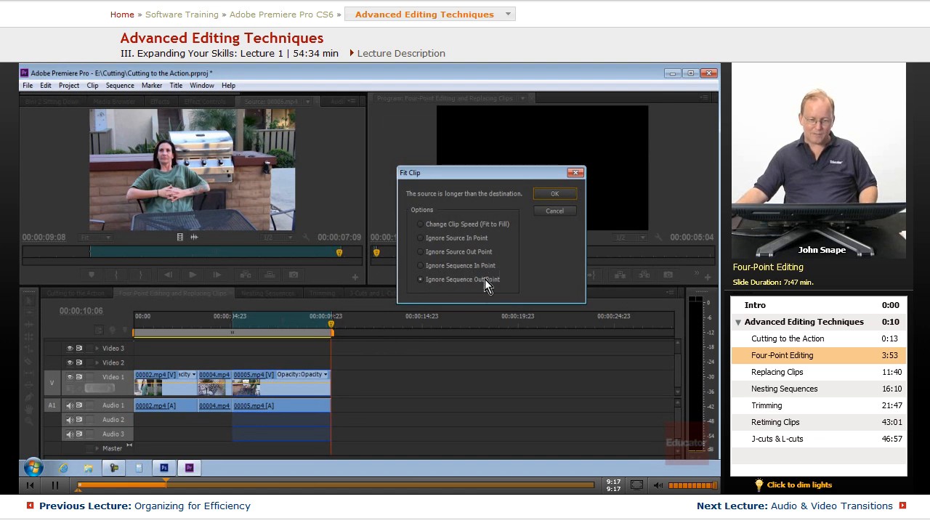
pyautogui.moveTo(344, 254)
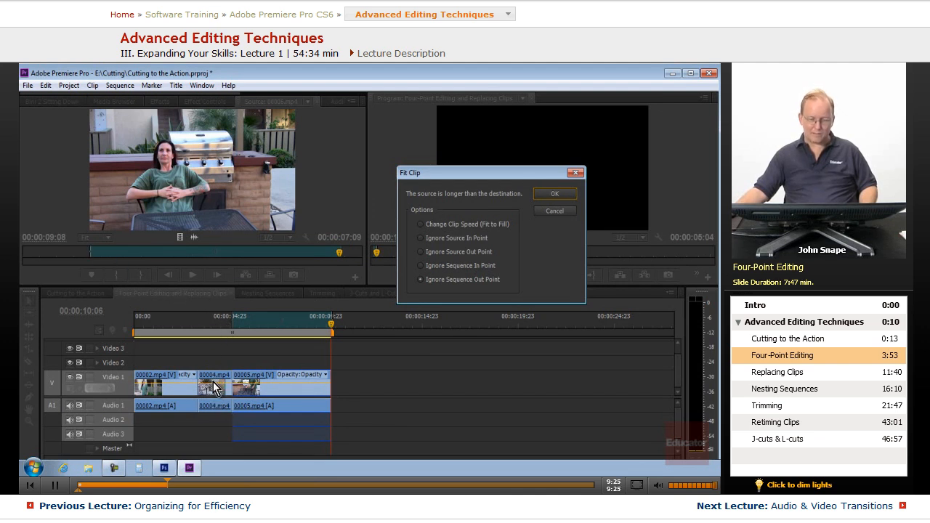
pyautogui.moveTo(454, 238)
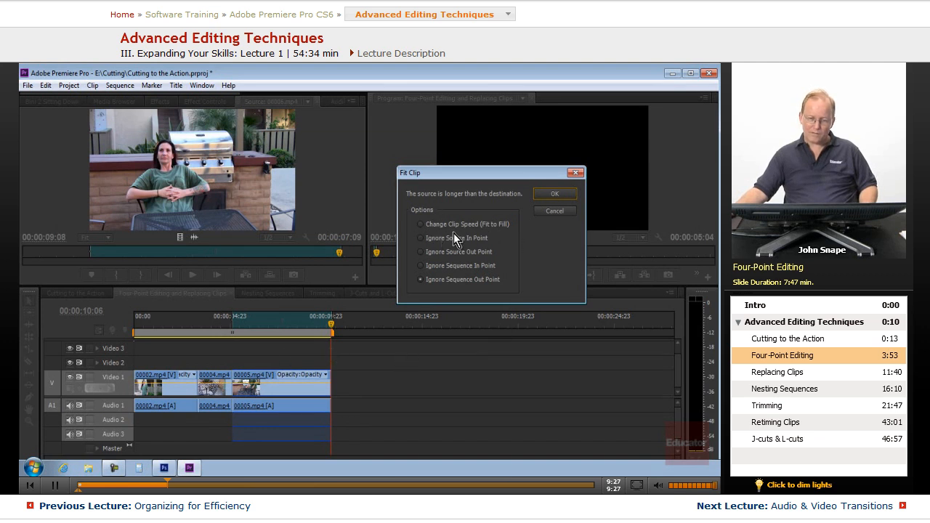
pyautogui.moveTo(505, 233)
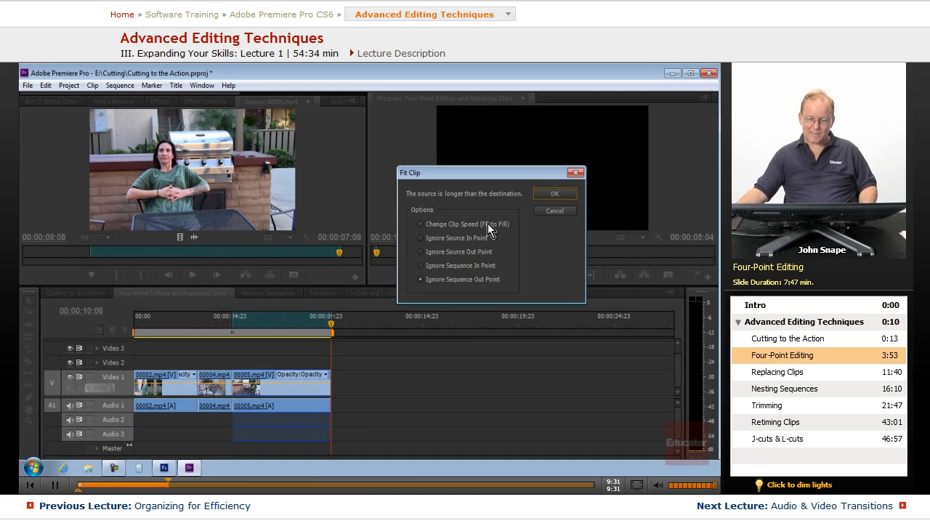
pyautogui.moveTo(501, 231)
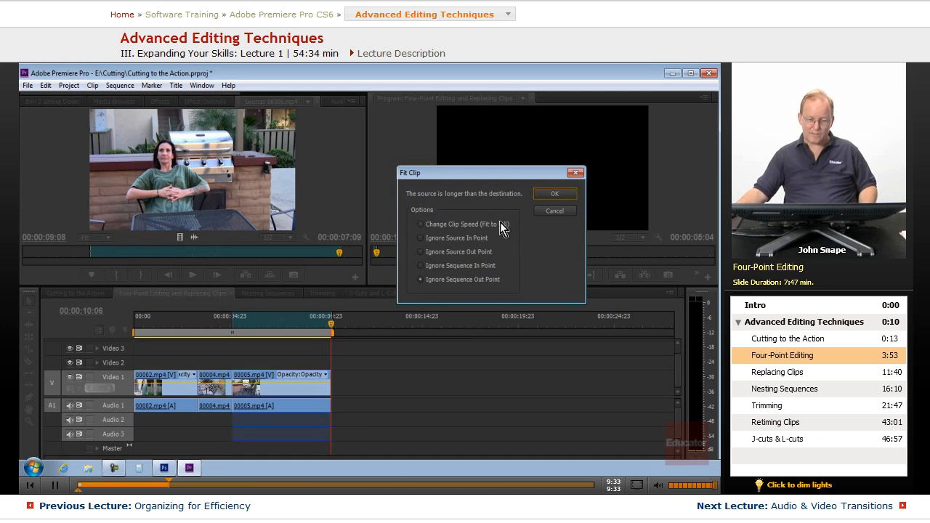
pyautogui.moveTo(138, 265)
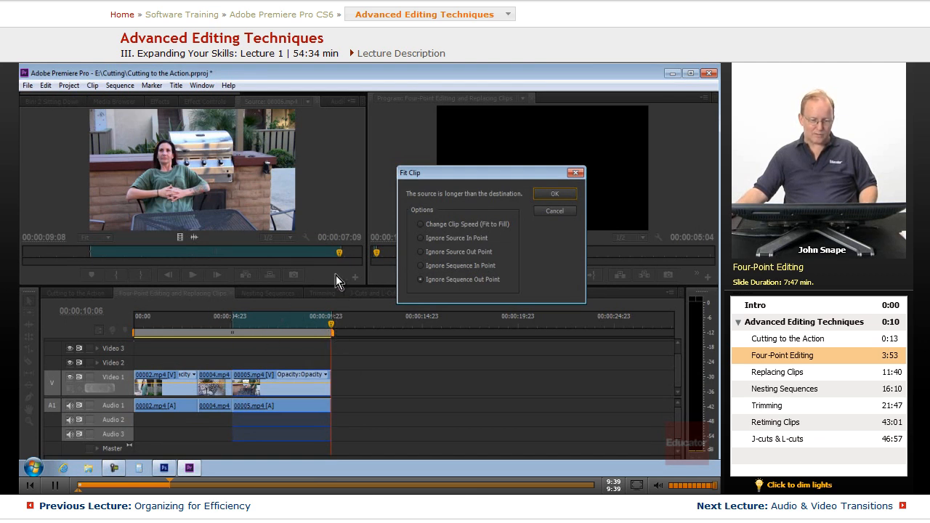
pyautogui.moveTo(193, 273)
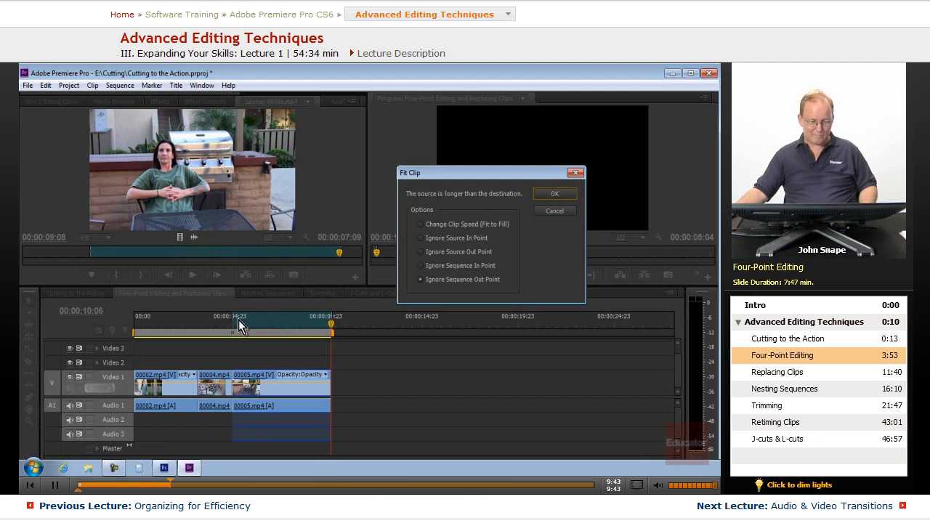
pyautogui.moveTo(359, 342)
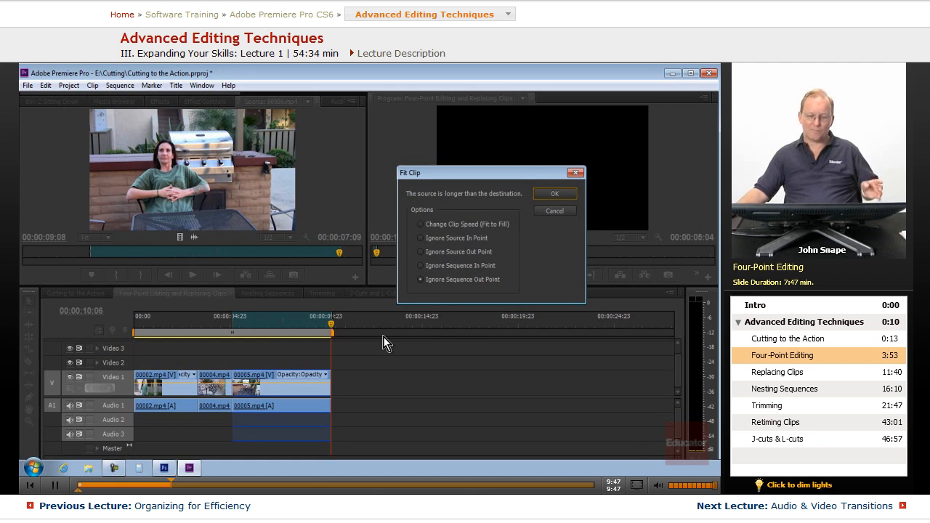
pyautogui.moveTo(400, 341)
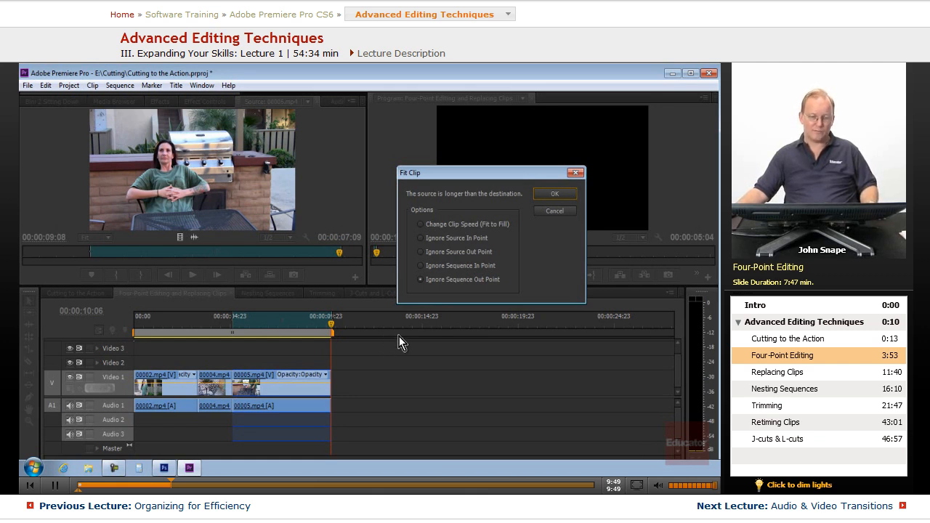
pyautogui.moveTo(523, 381)
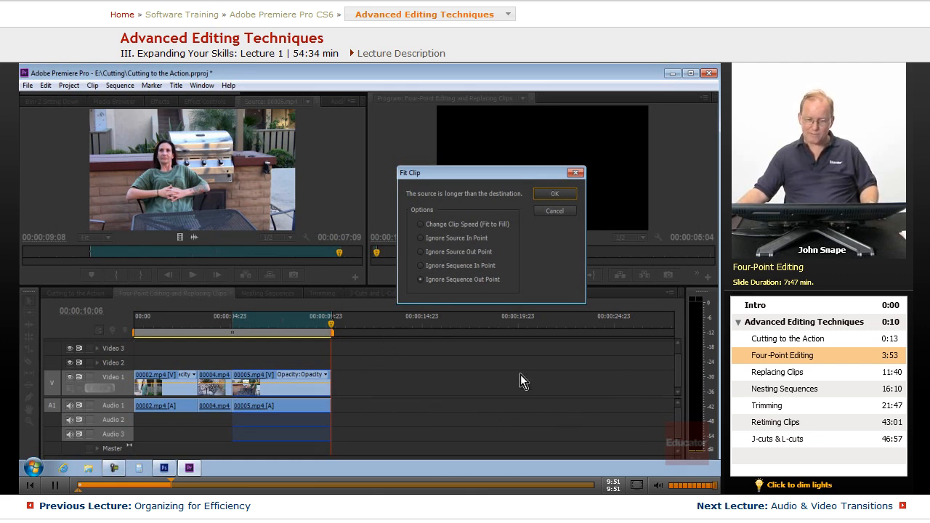
pyautogui.moveTo(410, 432)
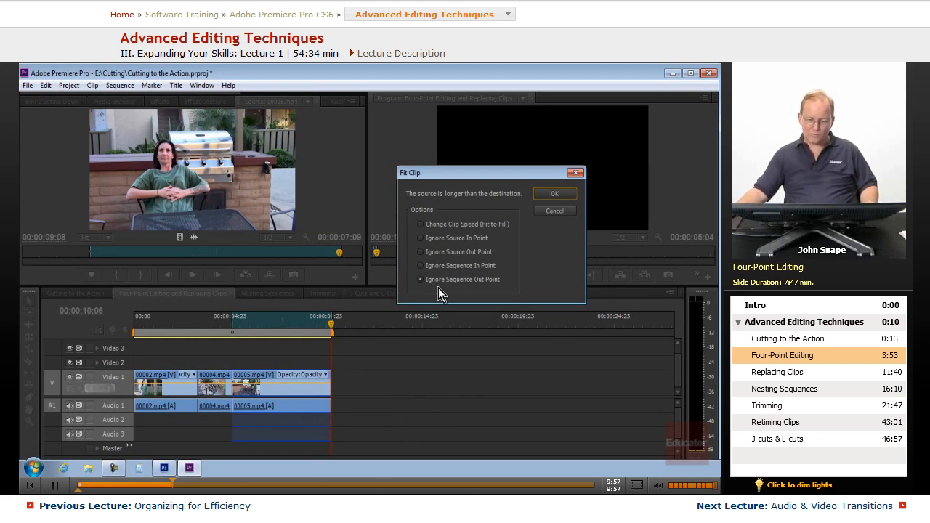
pyautogui.moveTo(521, 289)
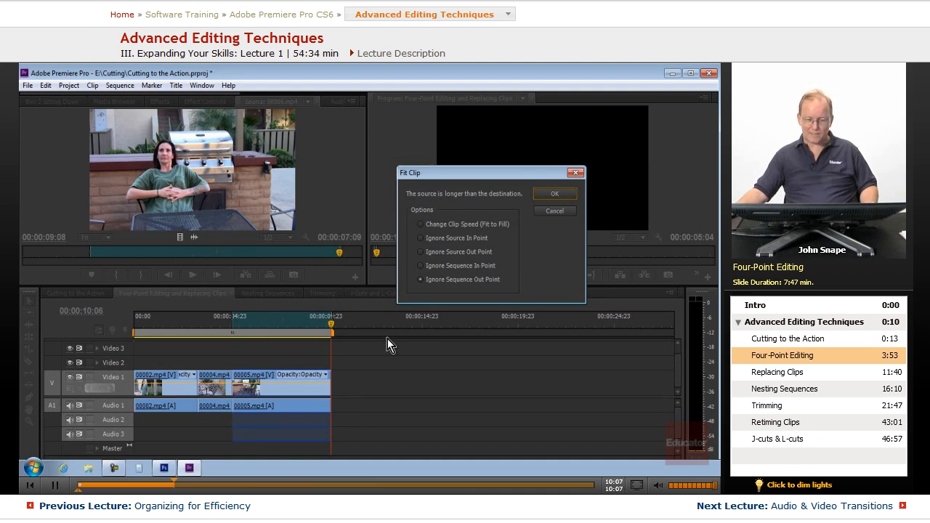
# - Overwrite ignoring the out point, and confirm the sit-down clip runs 7:09 at 100% speed
pyautogui.click(554, 193)
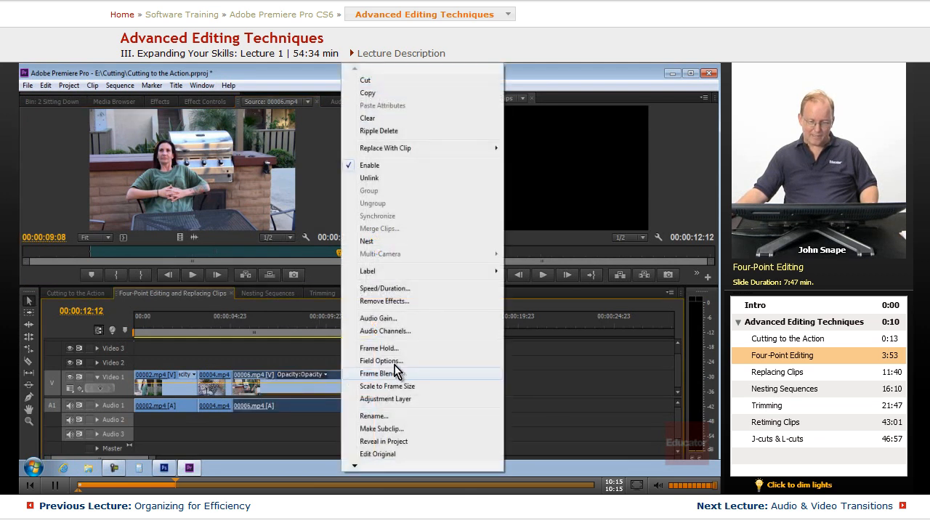
pyautogui.click(384, 288)
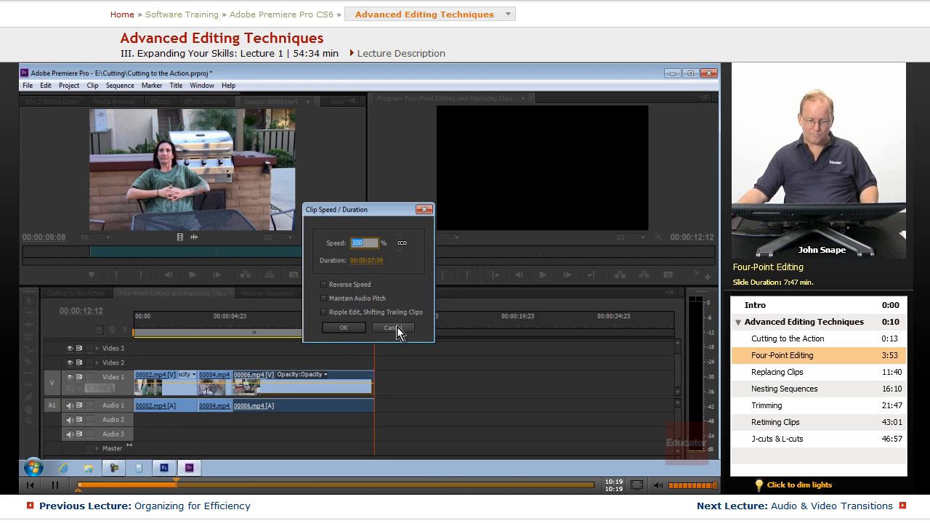
pyautogui.click(392, 327)
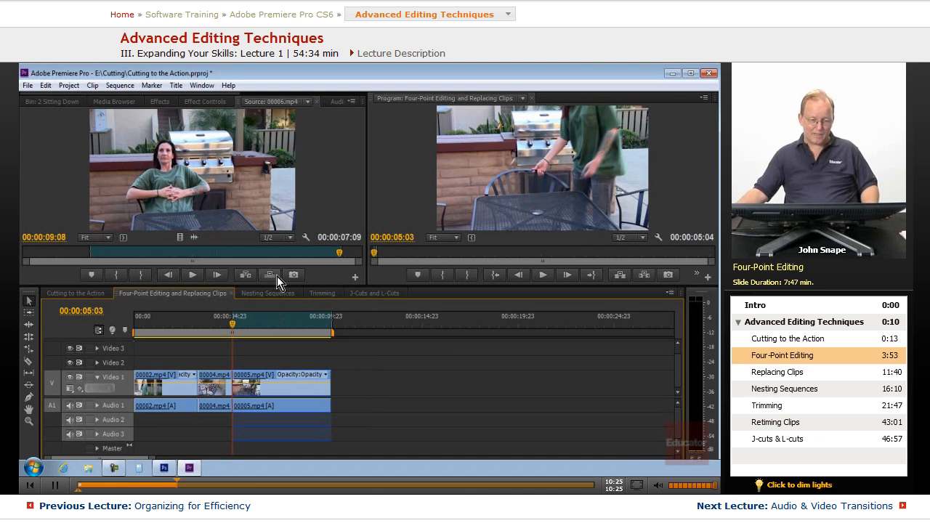
# - Overwrite the marked range using Change Clip Speed (Fit to Fill), giving 142.74% speed
pyautogui.click(269, 275)
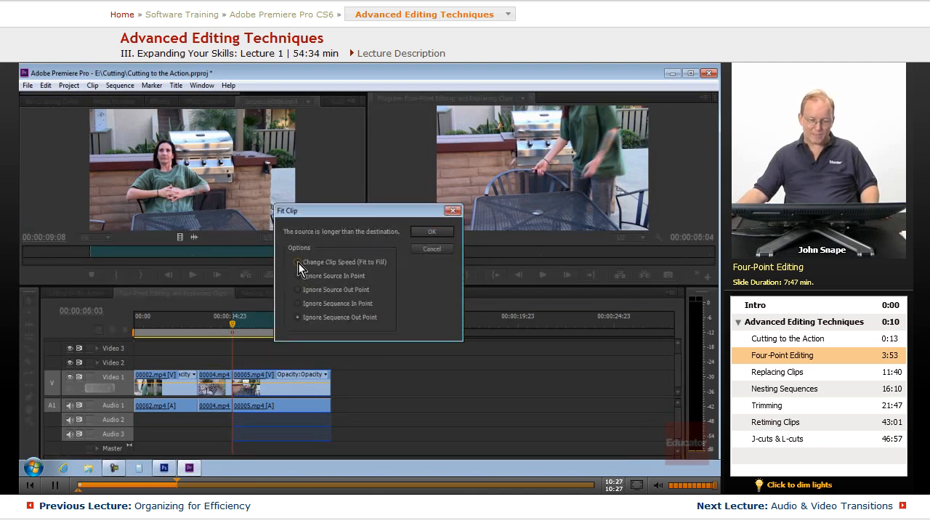
pyautogui.click(297, 262)
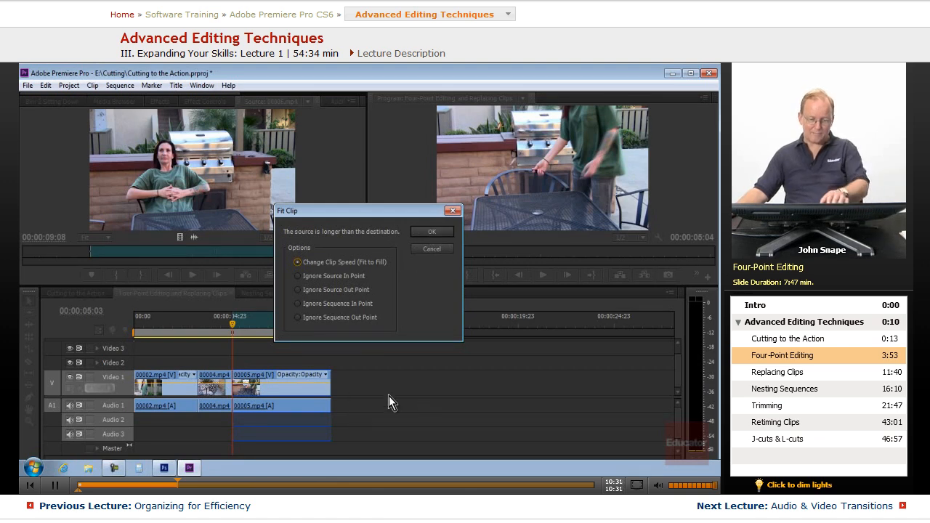
pyautogui.click(430, 231)
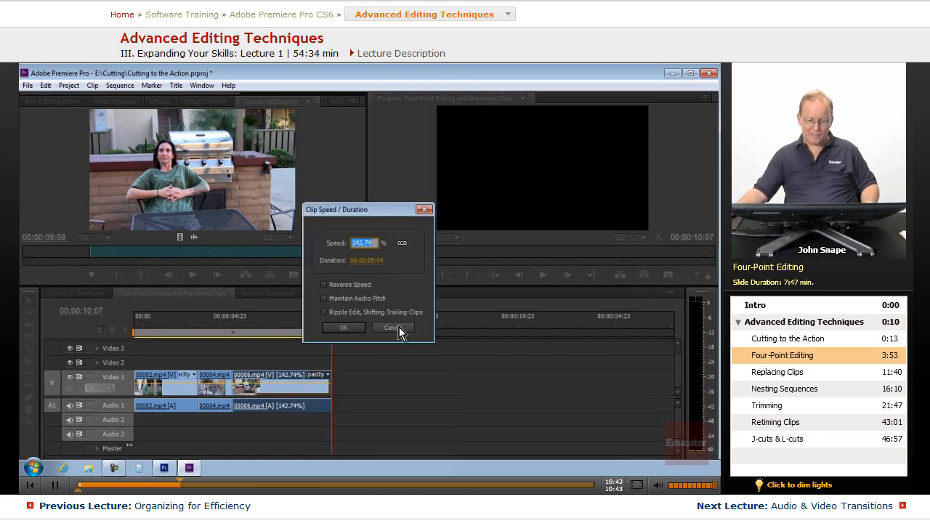
# - Cancel the Clip Speed/Duration dialog without changing the 142.74% speed
pyautogui.click(391, 328)
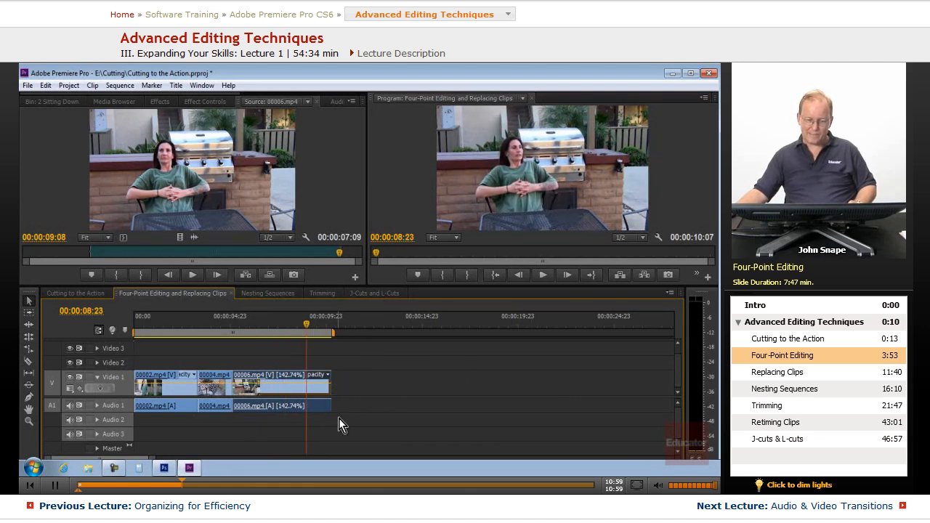
pyautogui.moveTo(549, 422)
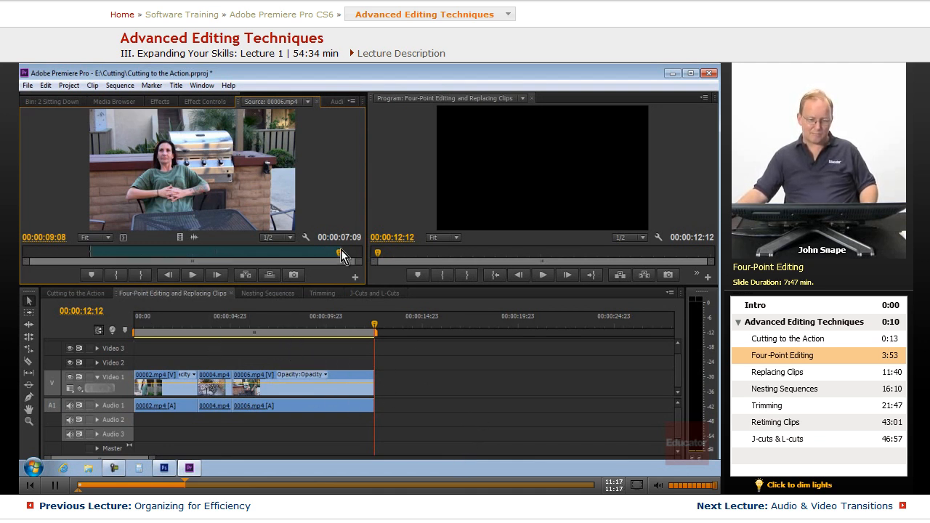
pyautogui.moveTo(331, 429)
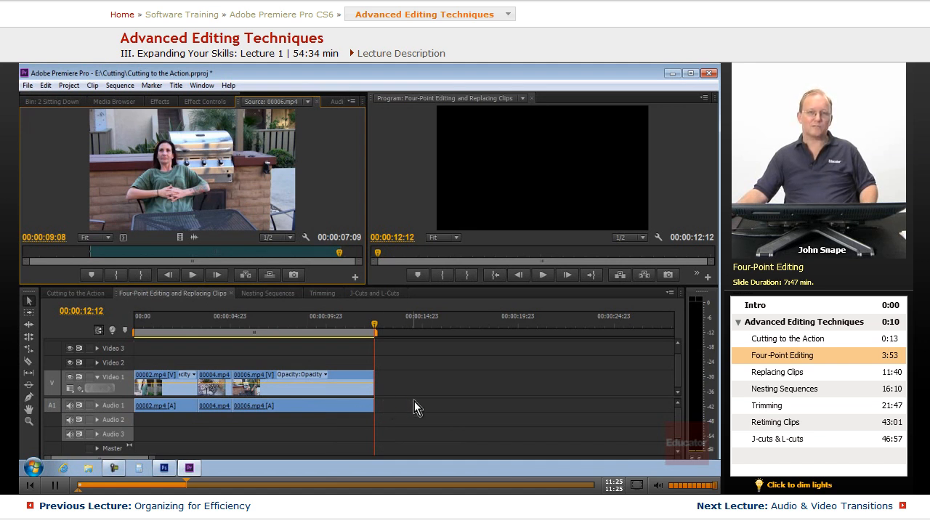
pyautogui.moveTo(343, 260)
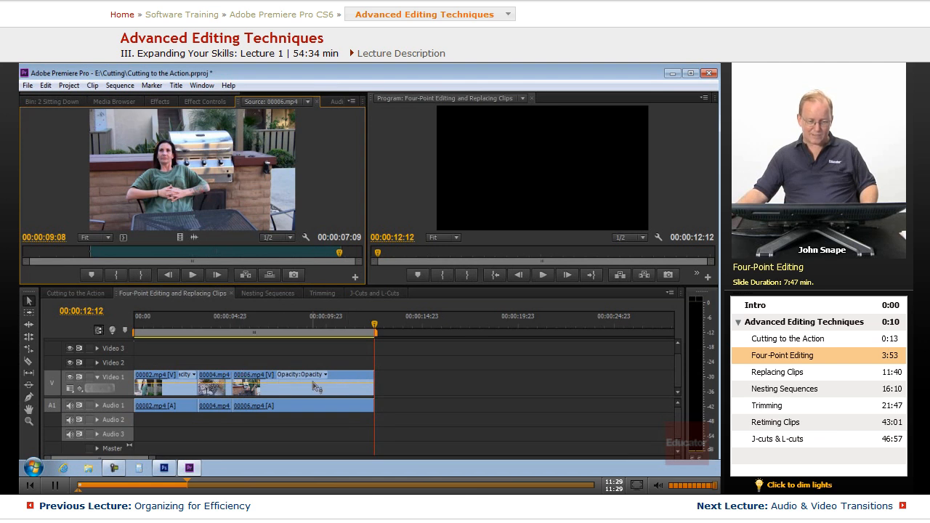
pyautogui.moveTo(418, 400)
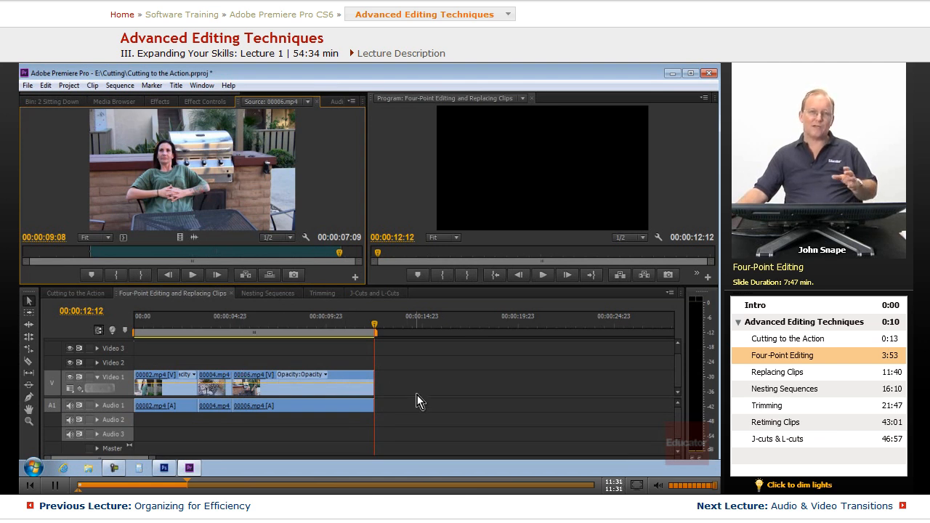